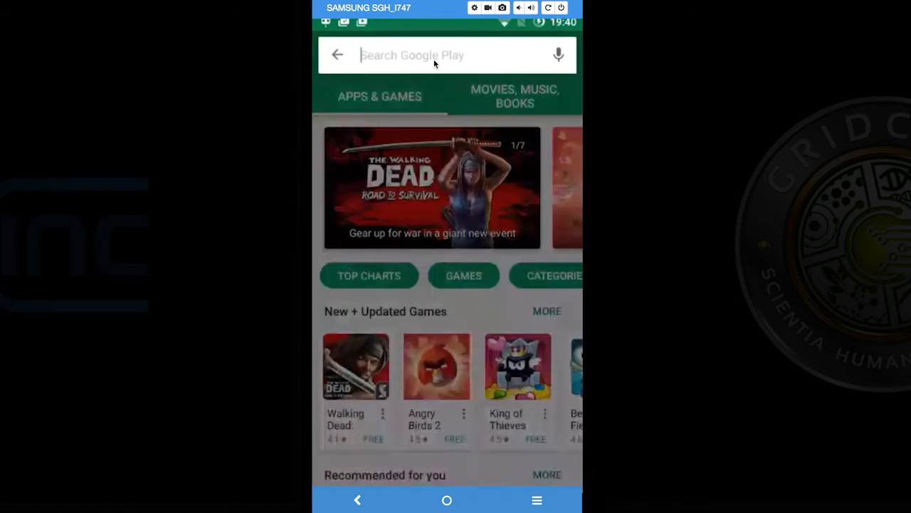
- Search 'boinc for android', install BOINC from its Play Store listing and accept permissions
type("boinc fo")
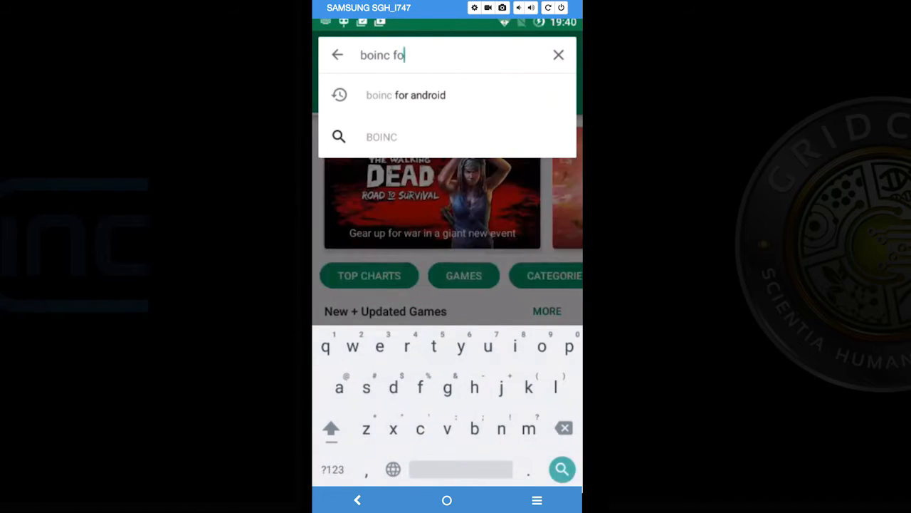
left_click(406, 94)
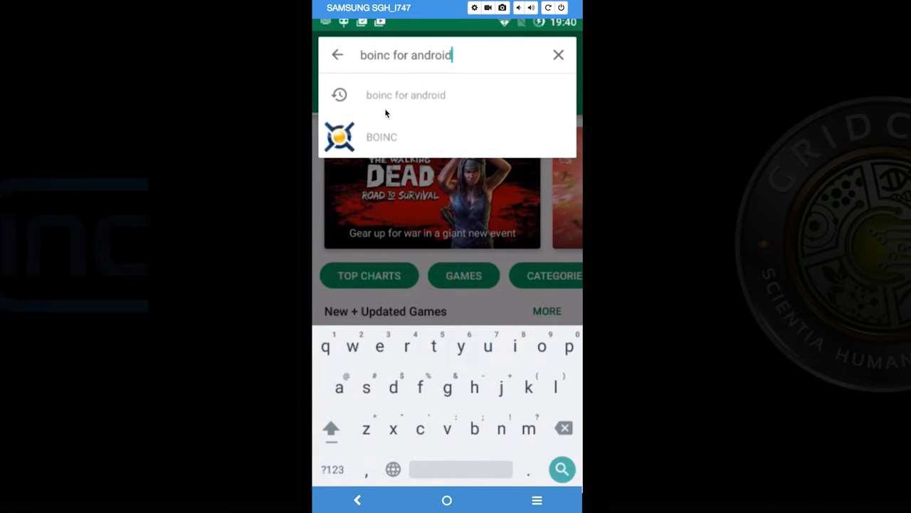
left_click(382, 137)
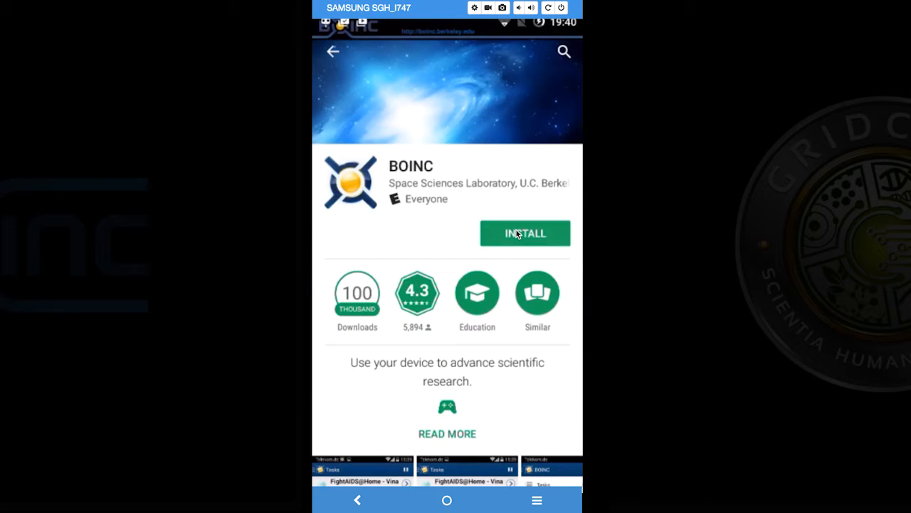
left_click(524, 233)
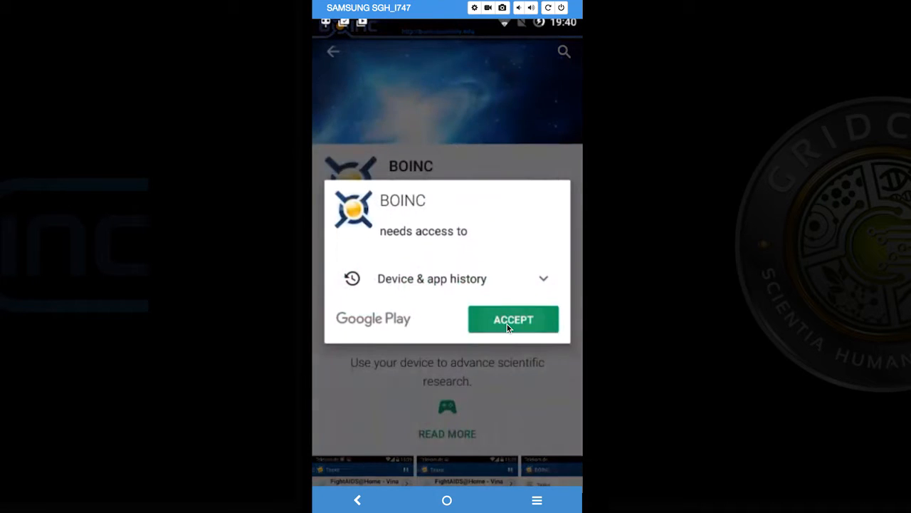
left_click(512, 319)
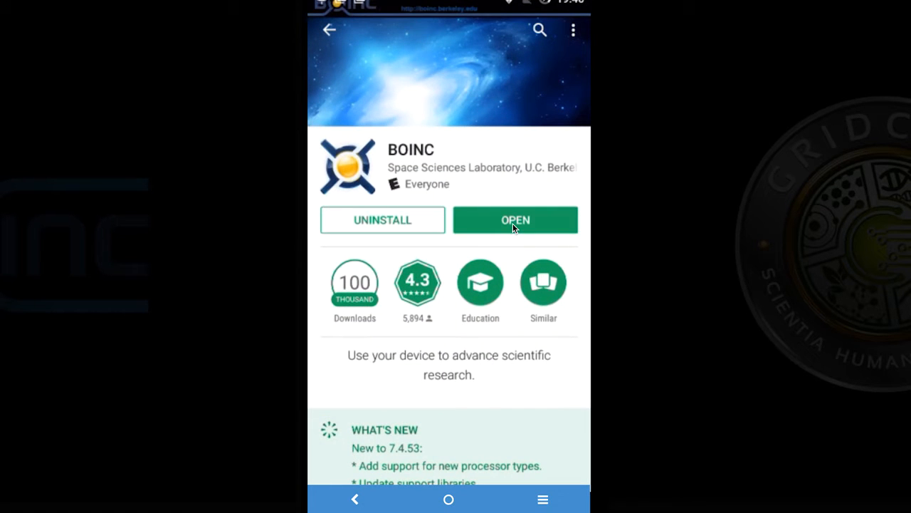
left_click(516, 220)
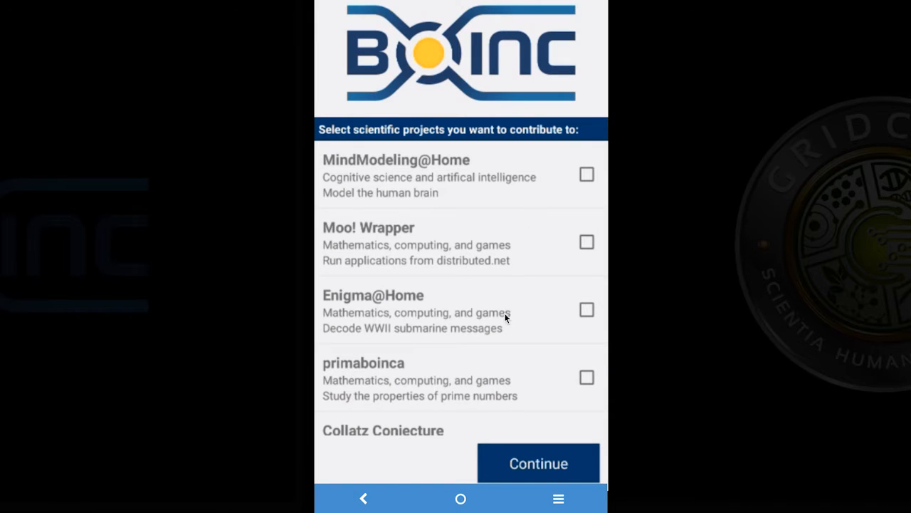
scroll("down", 3)
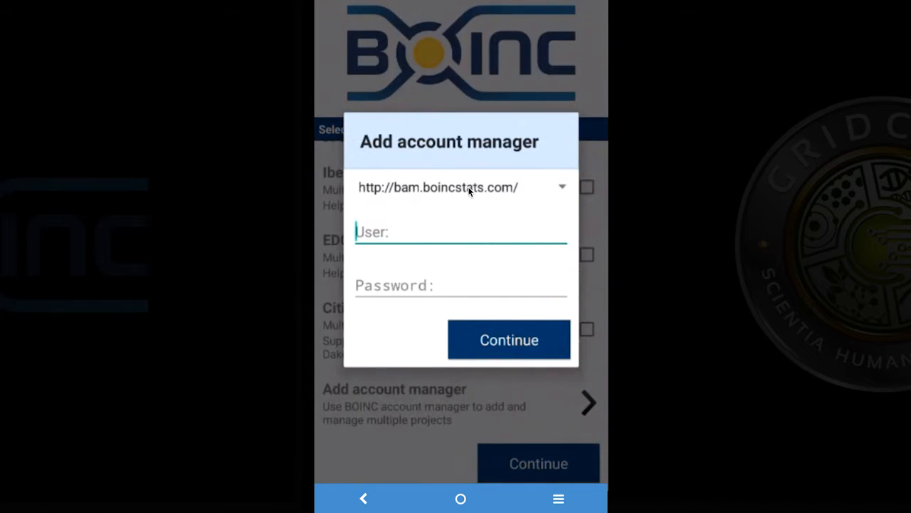
left_click(561, 186)
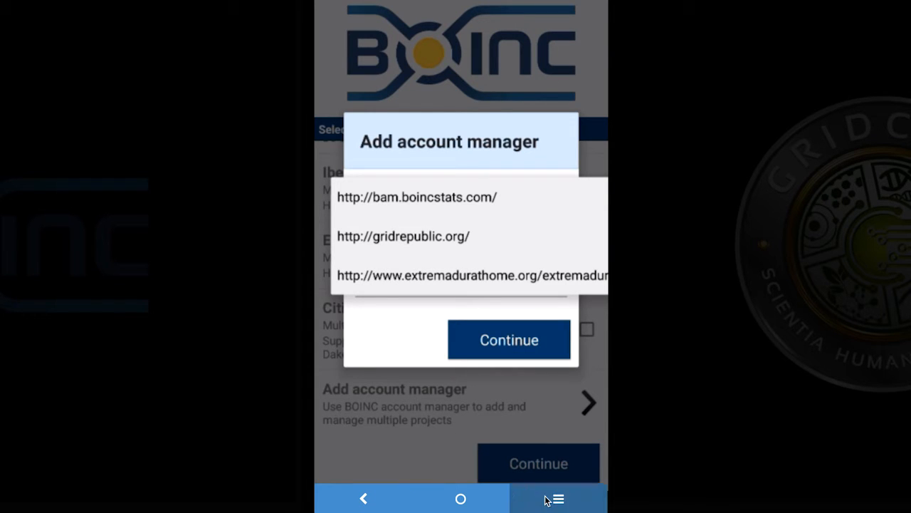
left_click(416, 197)
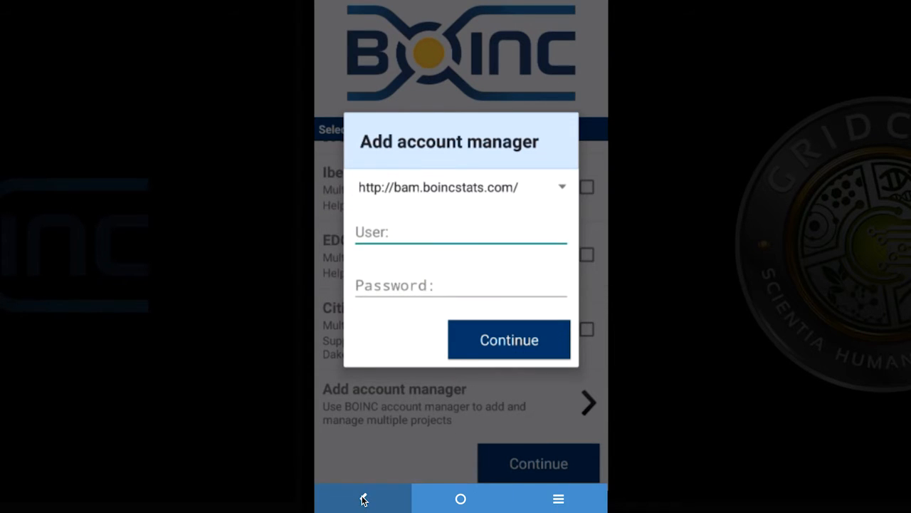
left_click(363, 498)
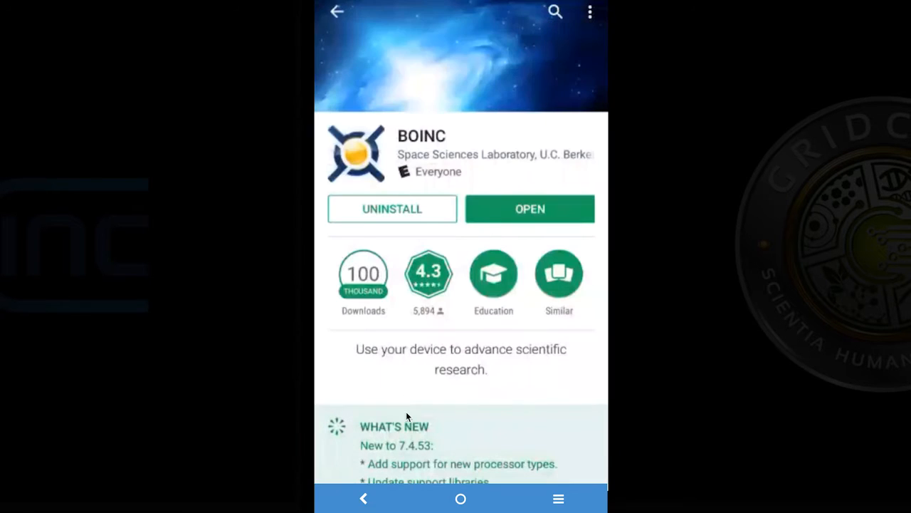
- Search 'apk editor', install the free APK Editor by SteelWorks and launch it
left_click(555, 11)
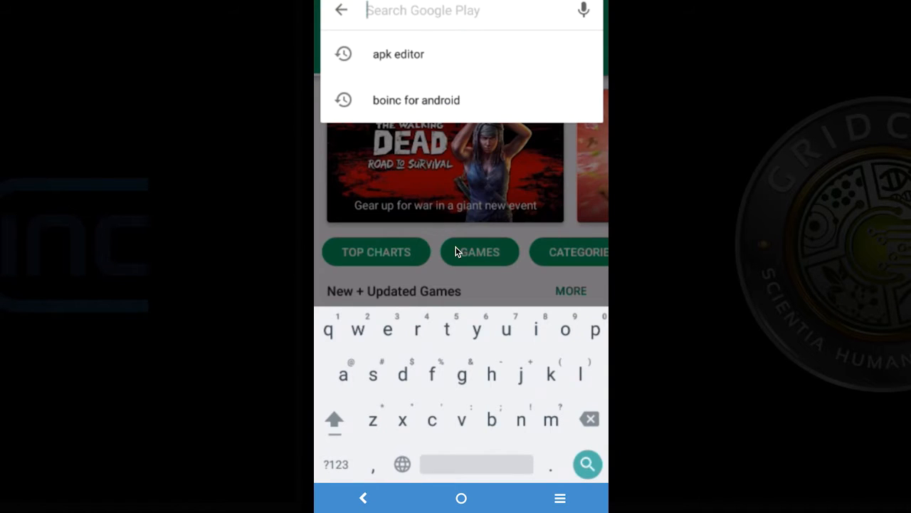
left_click(397, 54)
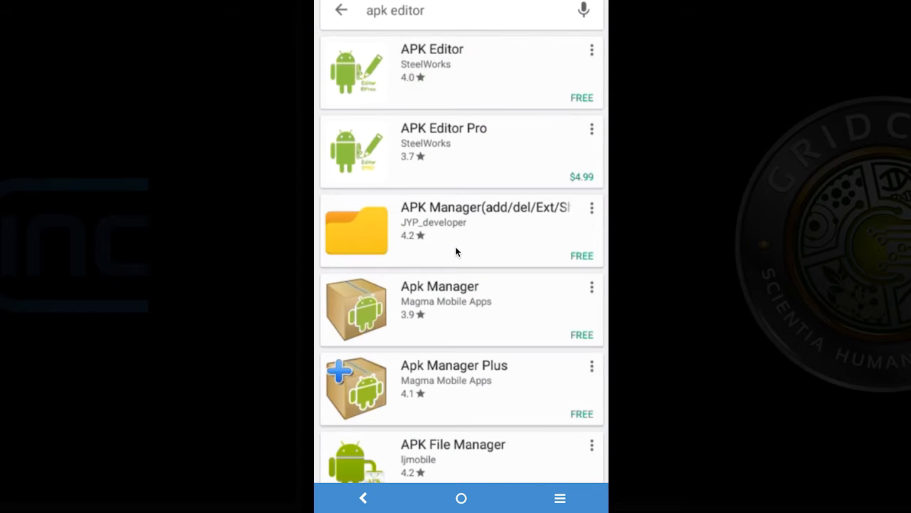
left_click(433, 64)
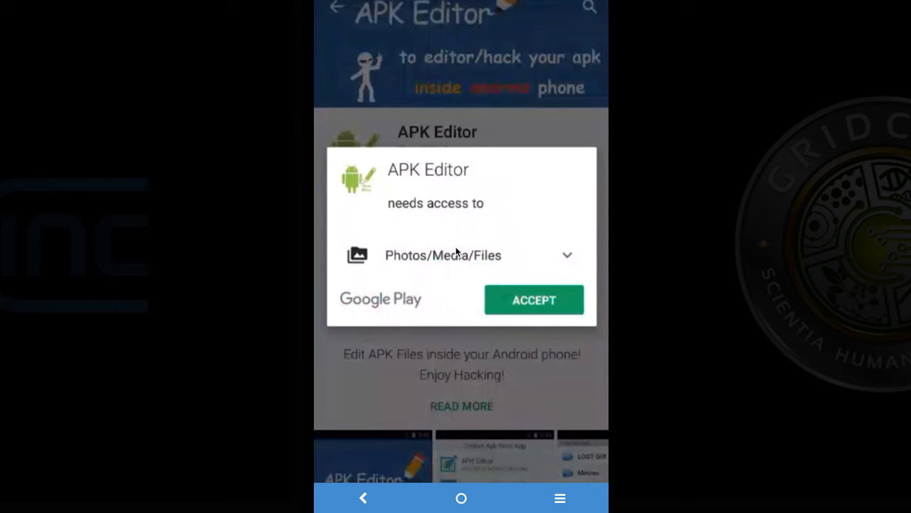
left_click(534, 299)
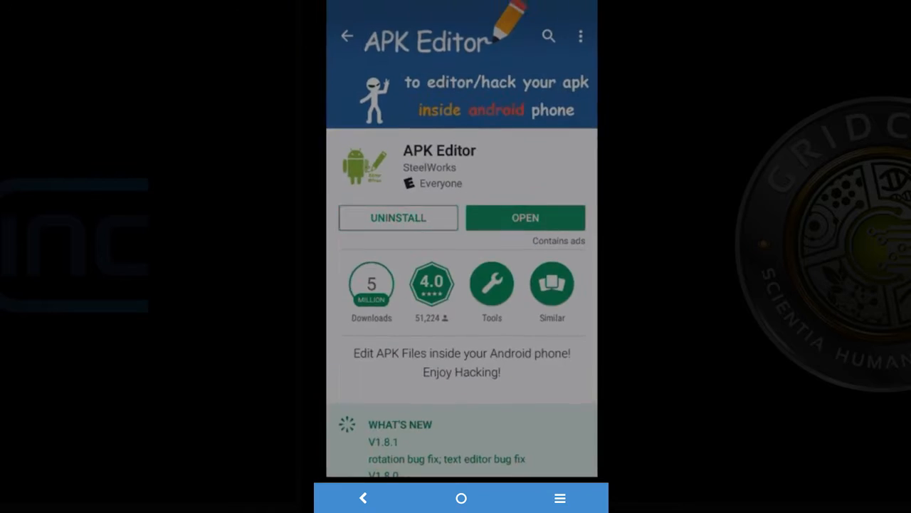
left_click(524, 218)
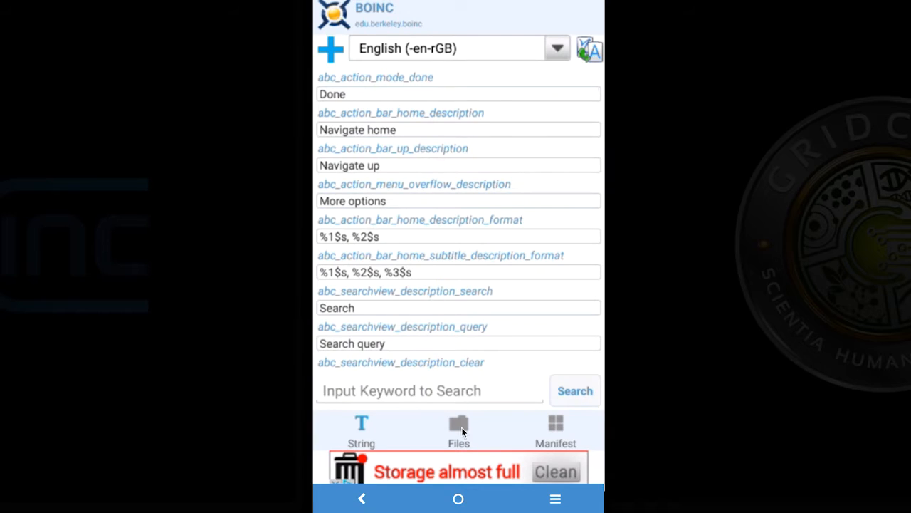
- Browse BOINC's resource files into res/values and open arrays.xml for editing
left_click(458, 430)
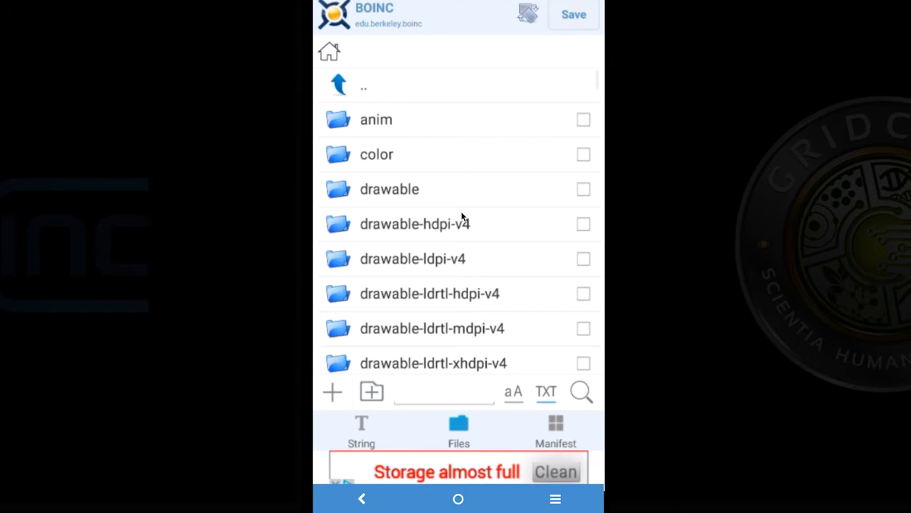
scroll("down", 3)
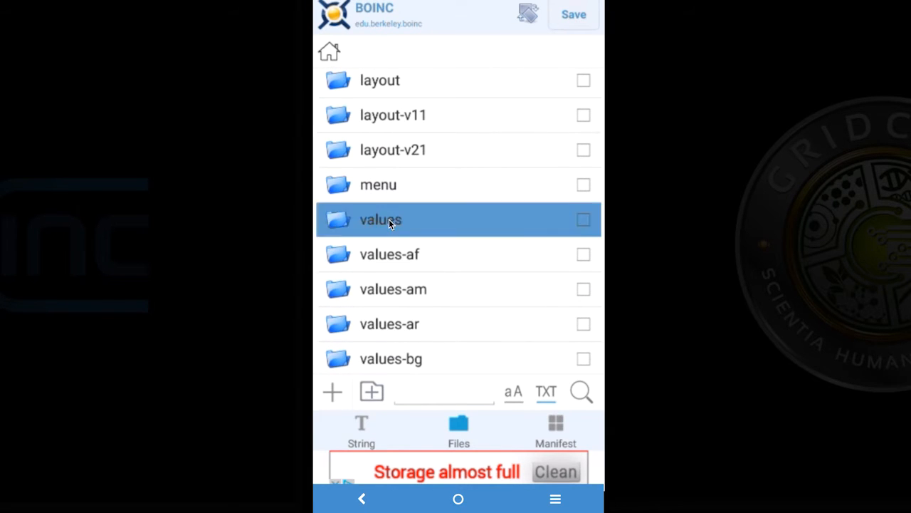
left_click(381, 219)
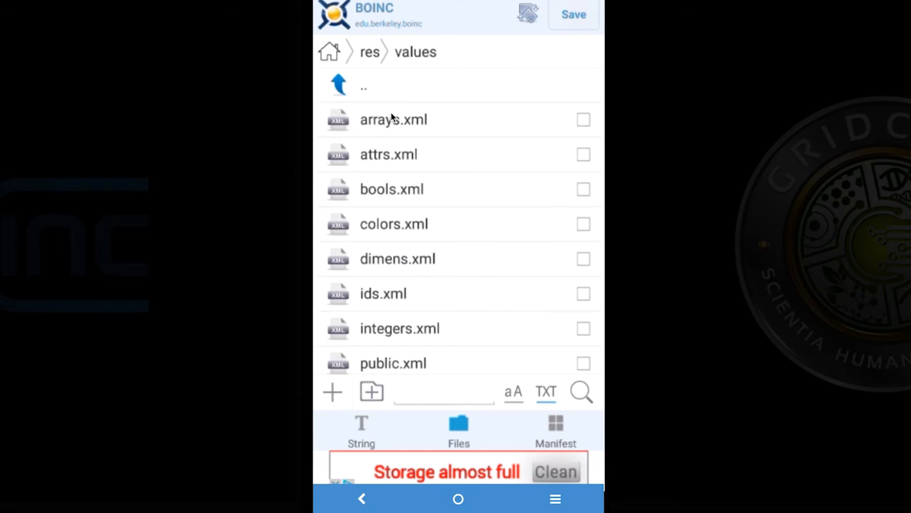
left_click(393, 120)
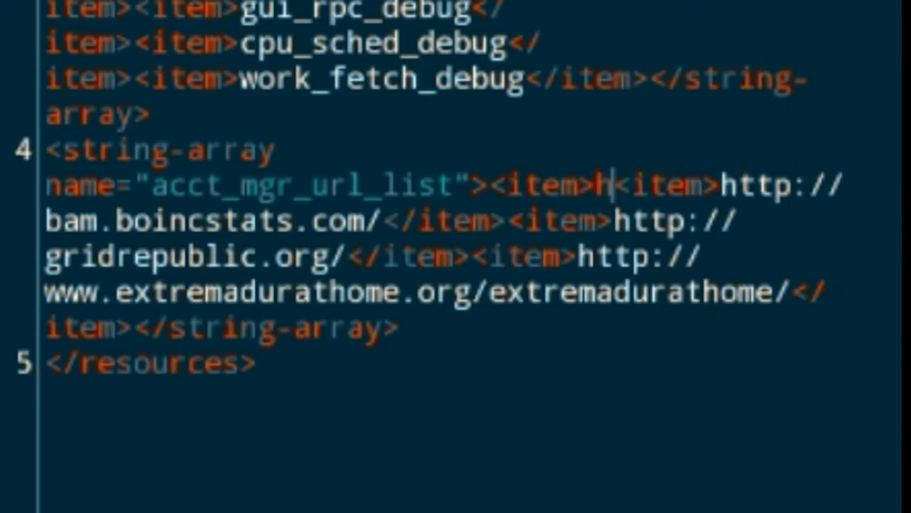
type("ttps:/")
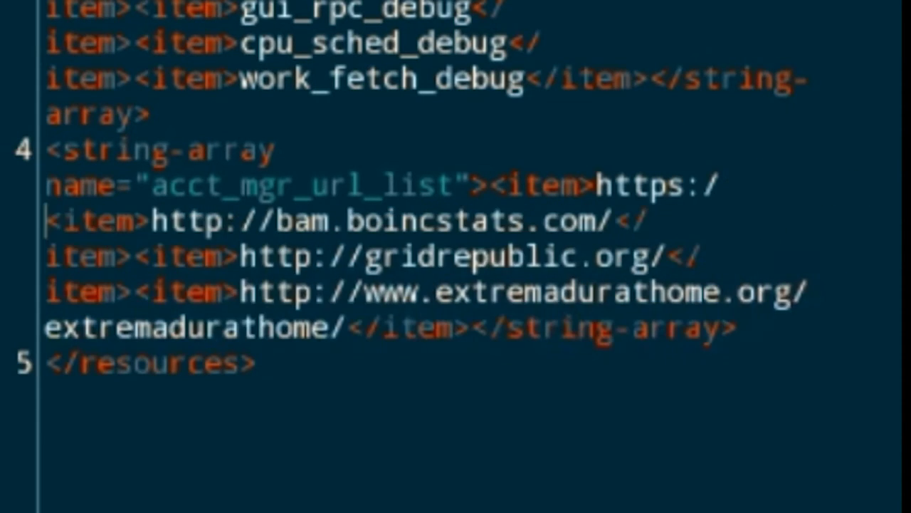
type("/www.grcpo")
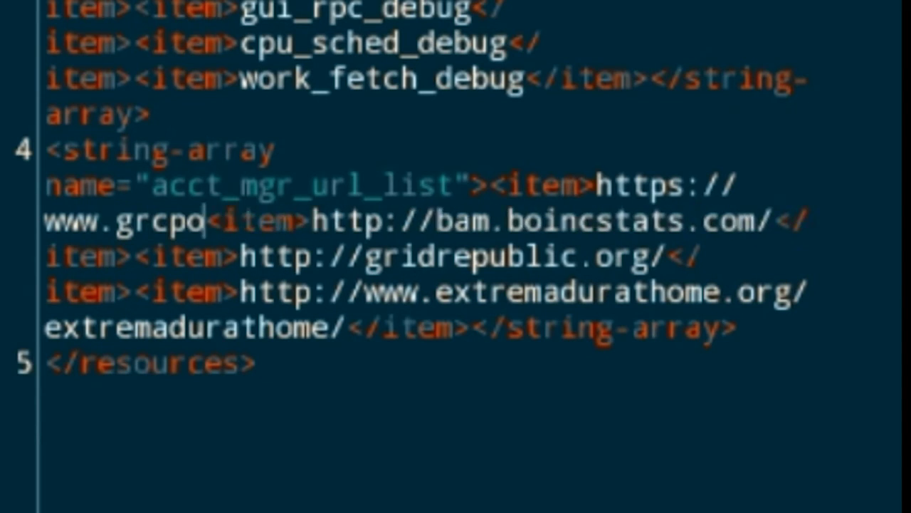
type("ol.com")
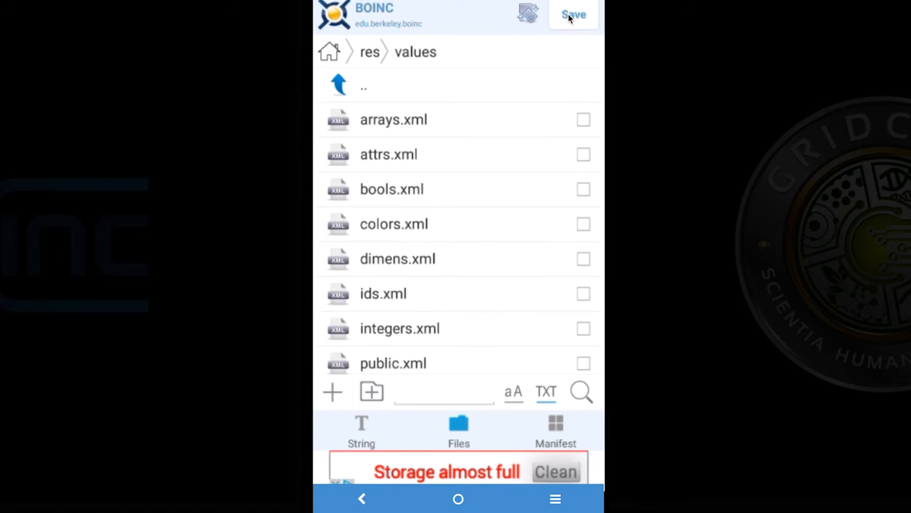
- Build the signed modified BOINC APK, uninstall the original BOINC and install the new package
left_click(573, 14)
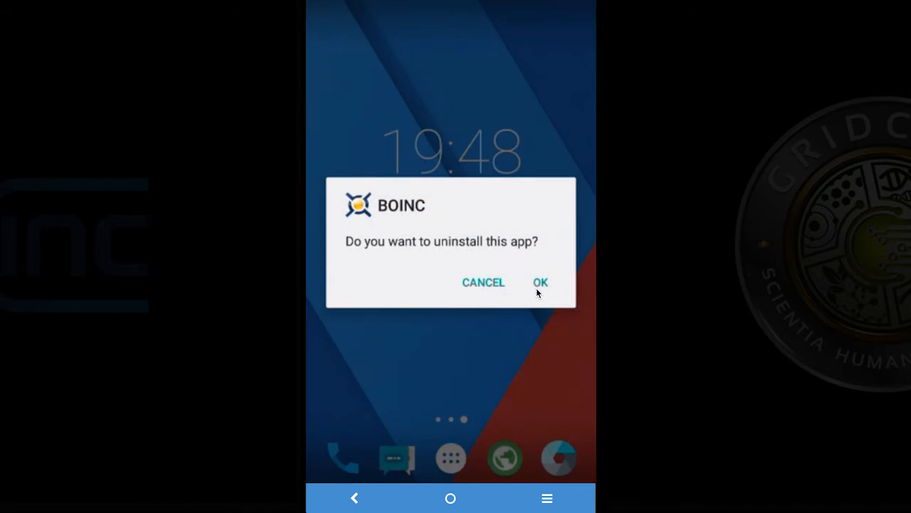
left_click(541, 282)
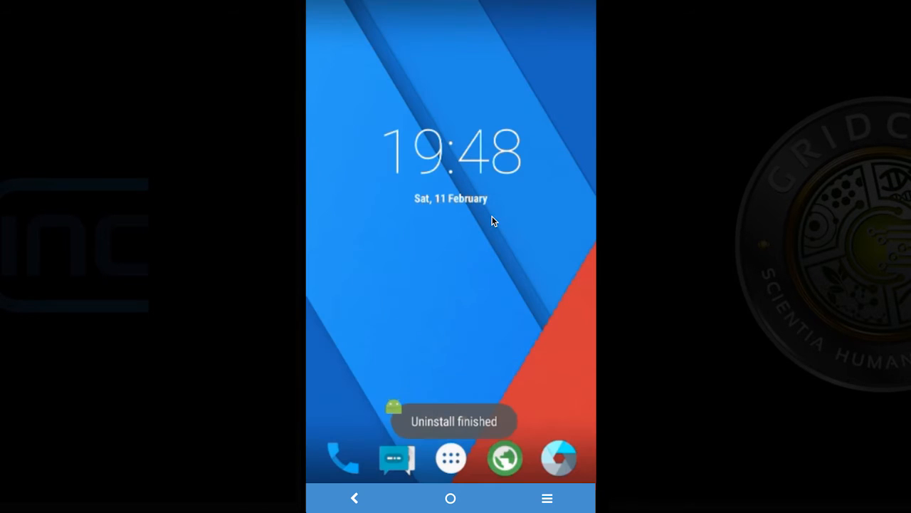
left_click(450, 458)
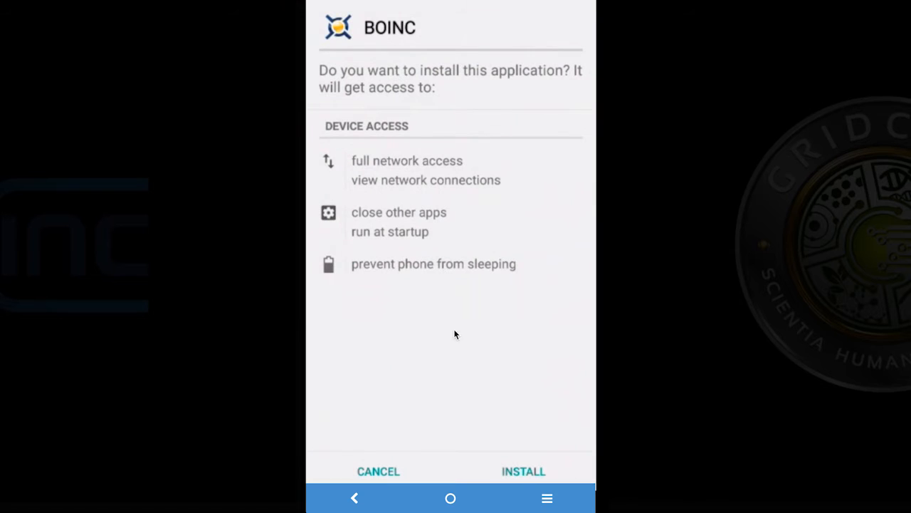
left_click(524, 470)
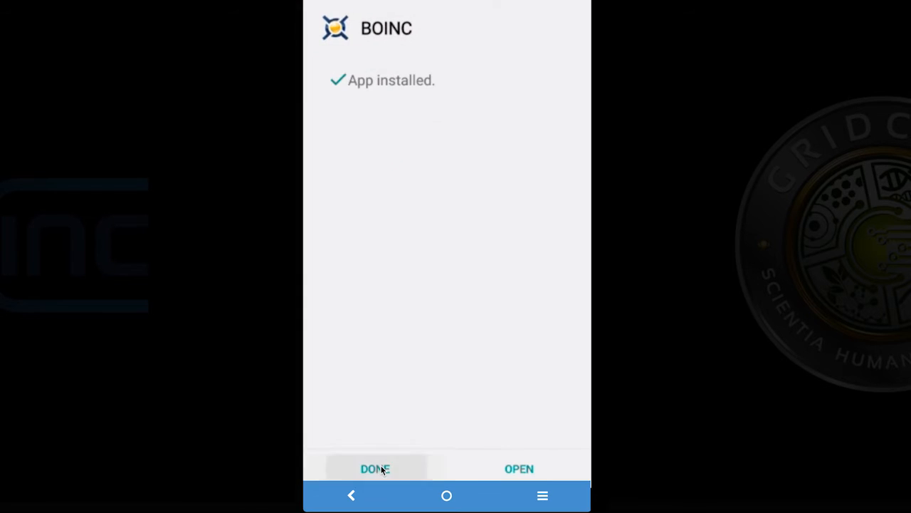
left_click(376, 469)
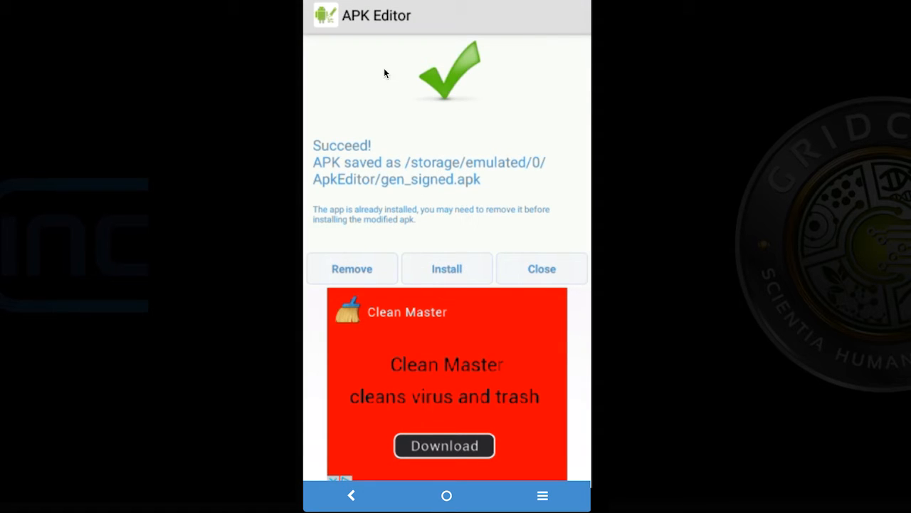
- From the home screen, launch the modified BOINC and scroll its project selection list
left_click(447, 495)
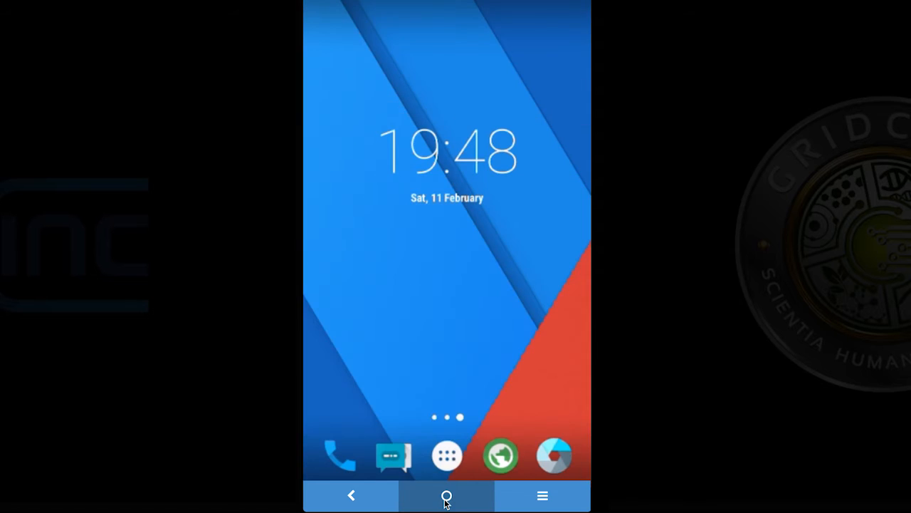
left_click(447, 455)
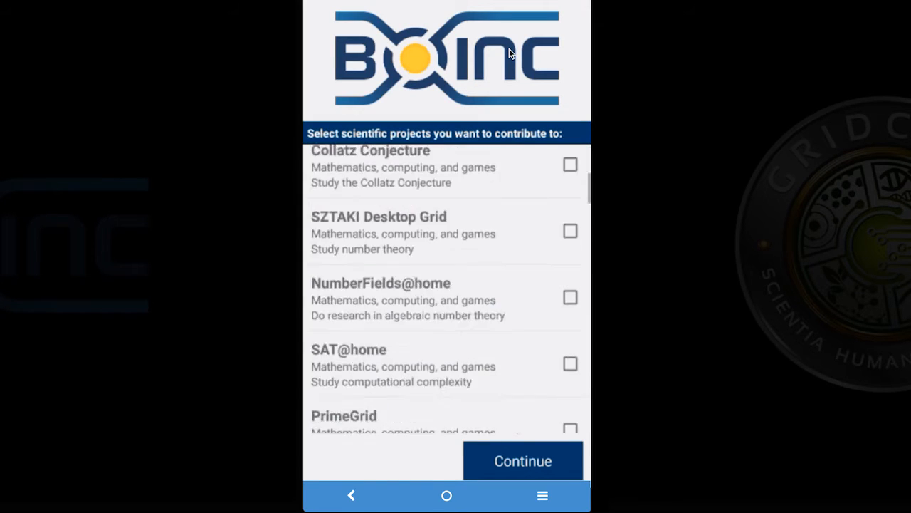
scroll("down", 3)
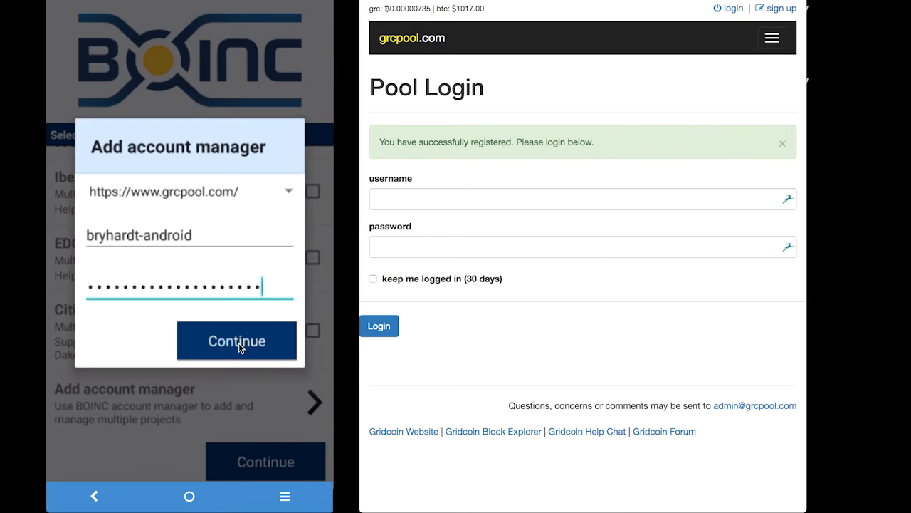
- Submit the filled grcpool URL, username and password to attach BOINC to the account manager
left_click(237, 340)
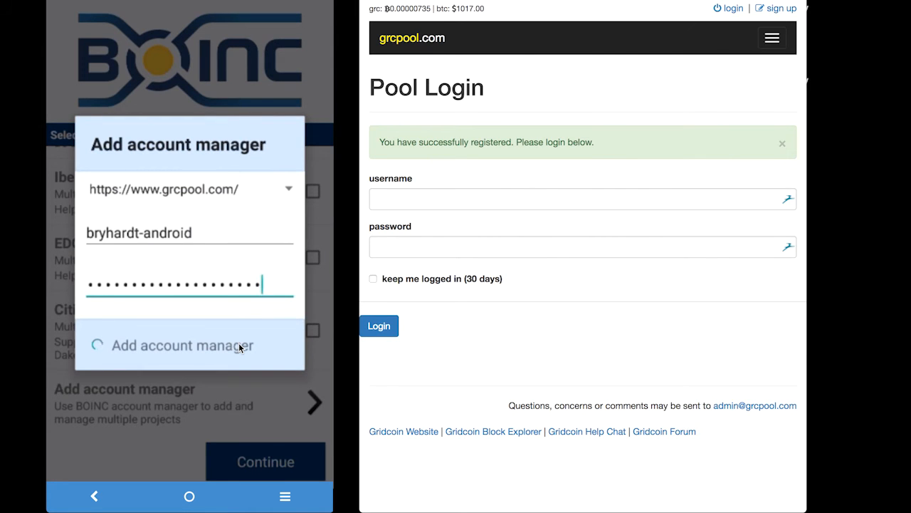
left_click(181, 345)
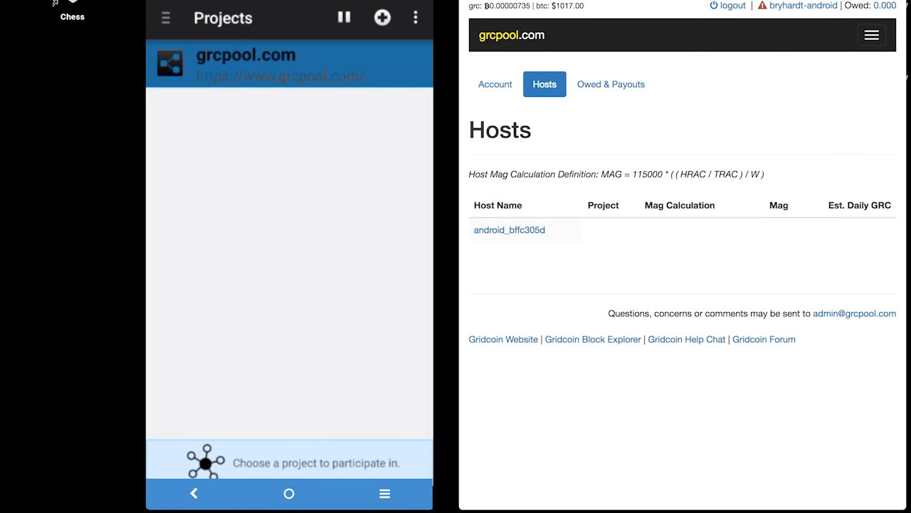
- Open the android_bffc305d host's details on the grcpool Hosts tab
left_click(509, 229)
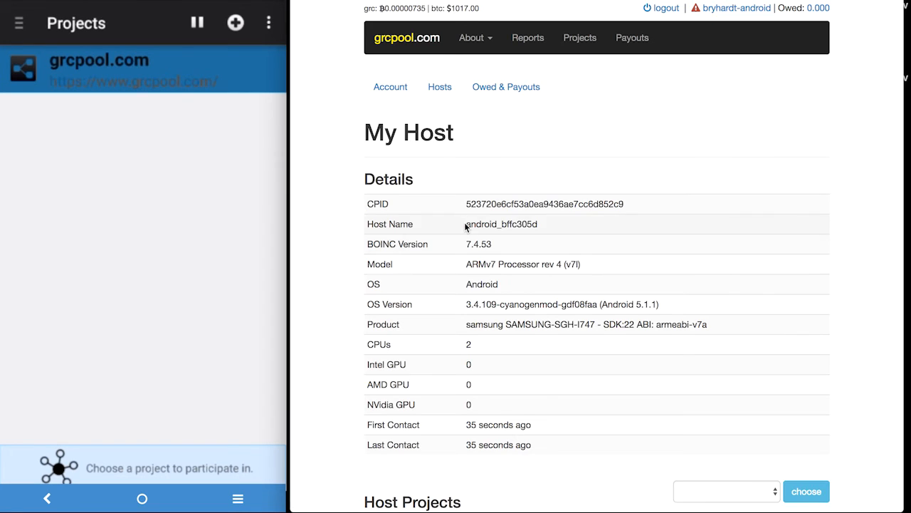
left_click(723, 490)
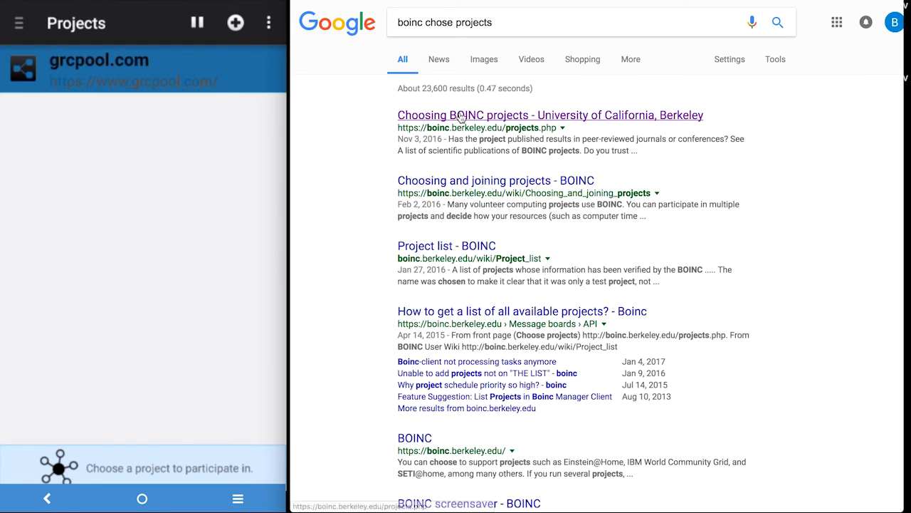
- Open the Choosing BOINC projects page and scan the table for Android-supported projects
left_click(550, 114)
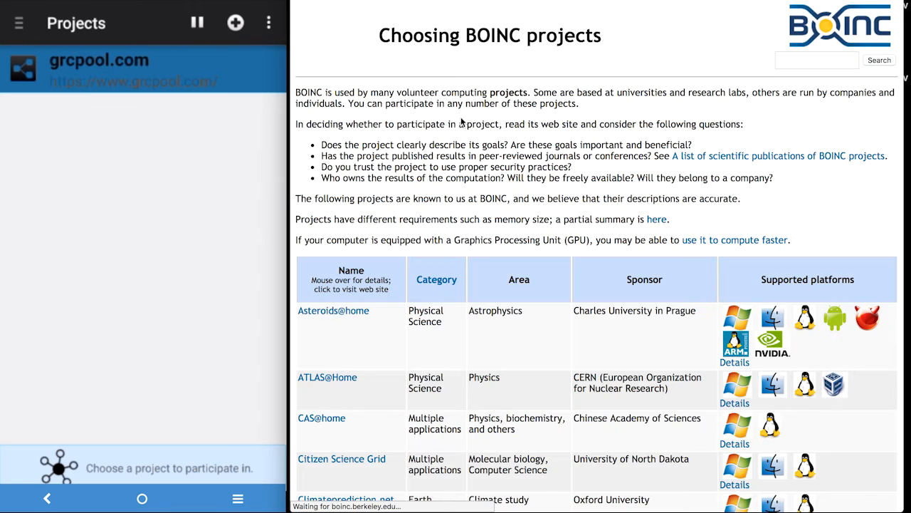
scroll("down", 3)
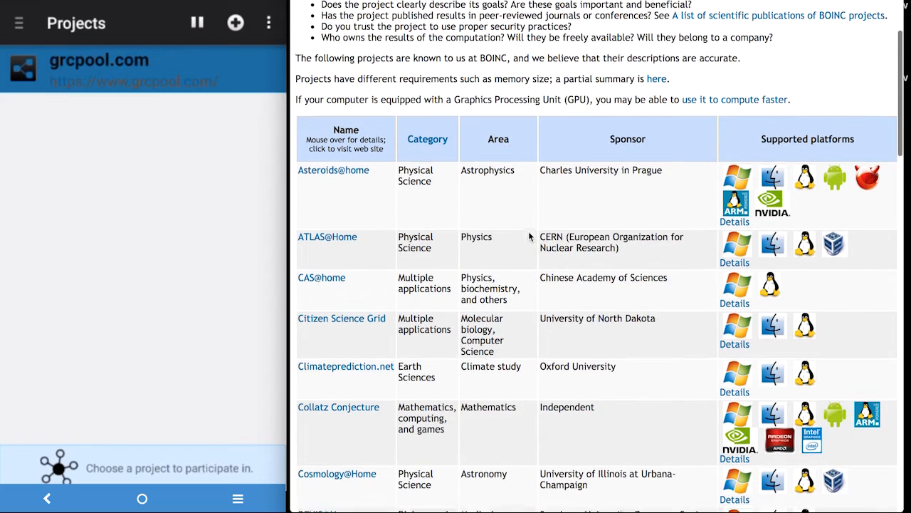
scroll("up", 3)
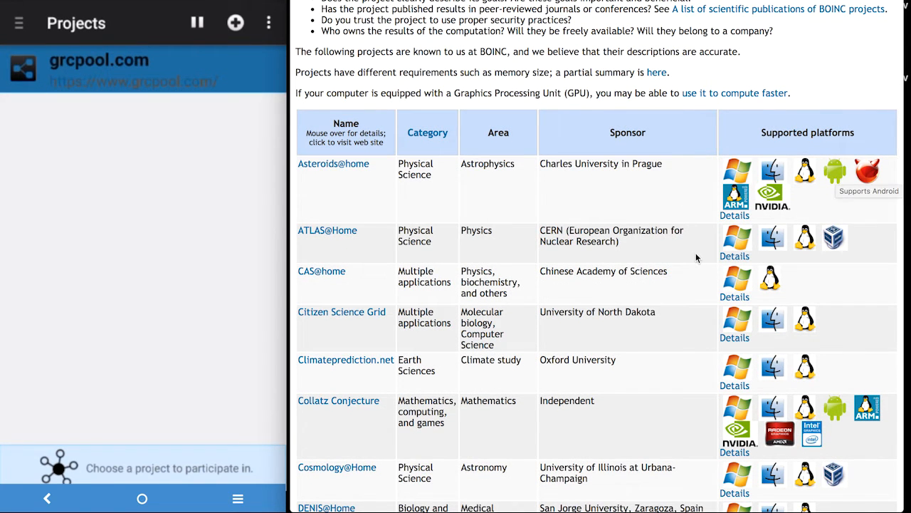
scroll("down", 3)
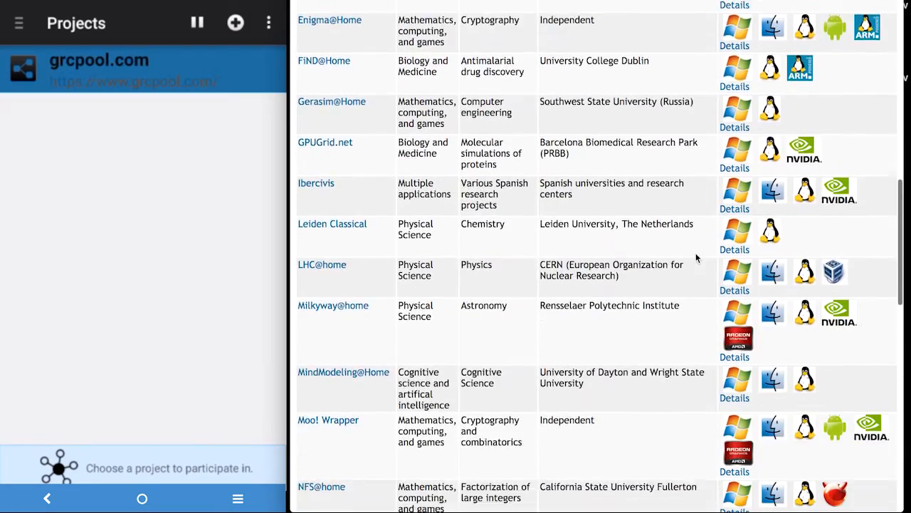
scroll("down", 3)
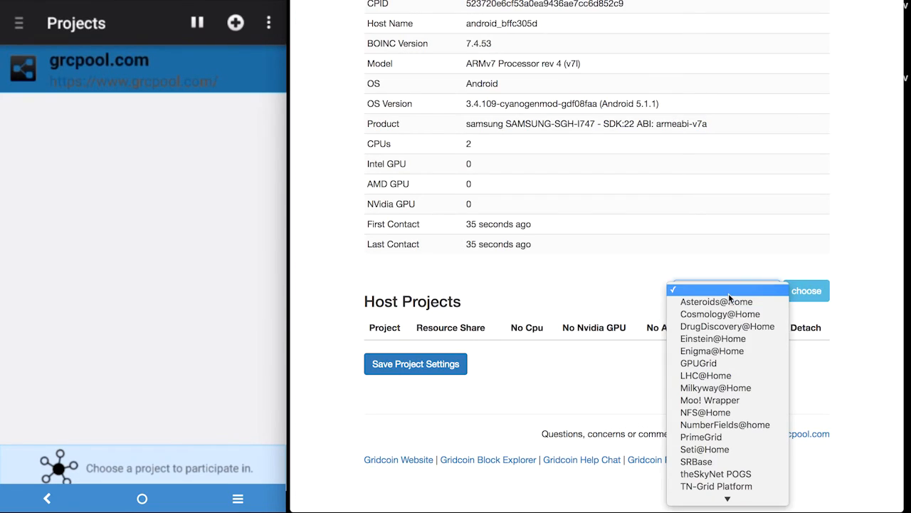
- Choose Enigma@Home in Host Projects, add it and save the host's project settings
left_click(712, 350)
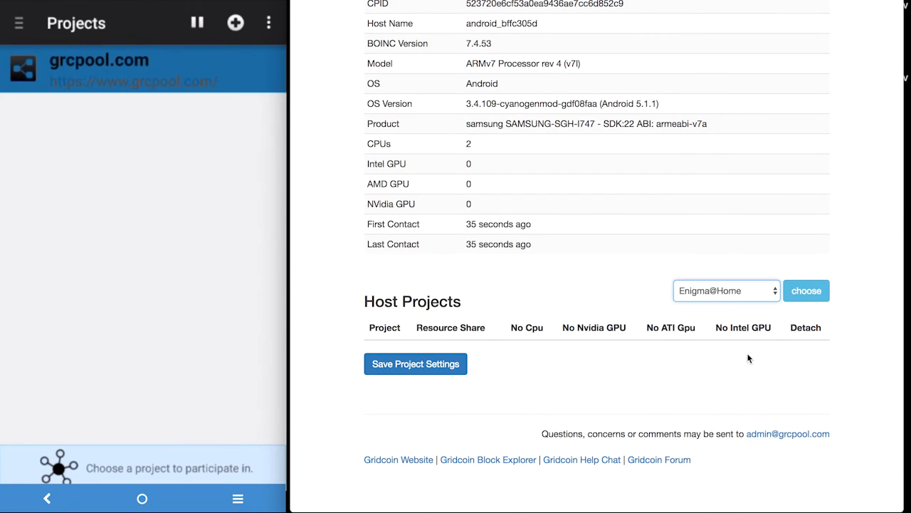
left_click(806, 290)
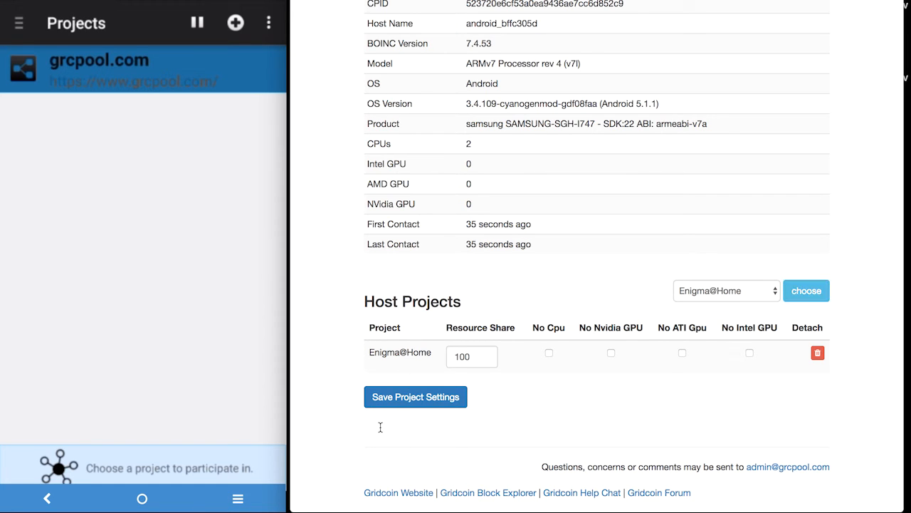
left_click(416, 396)
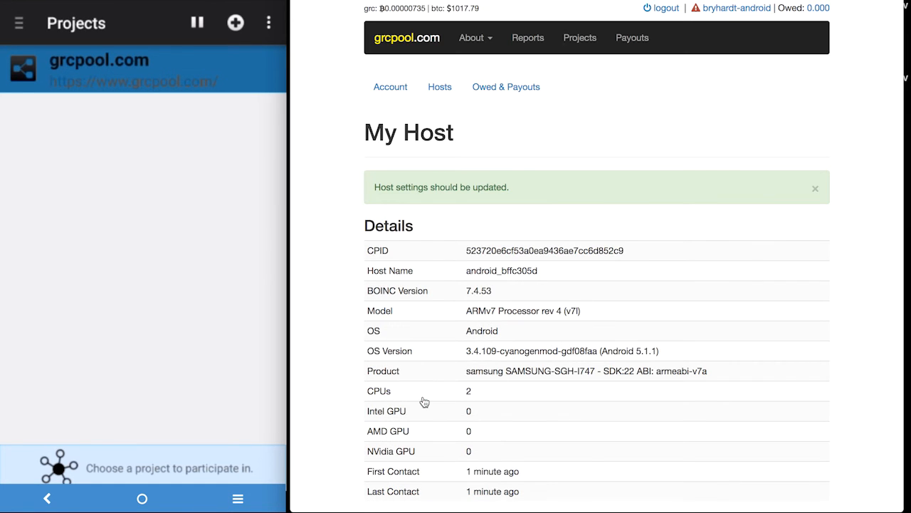
scroll("down", 3)
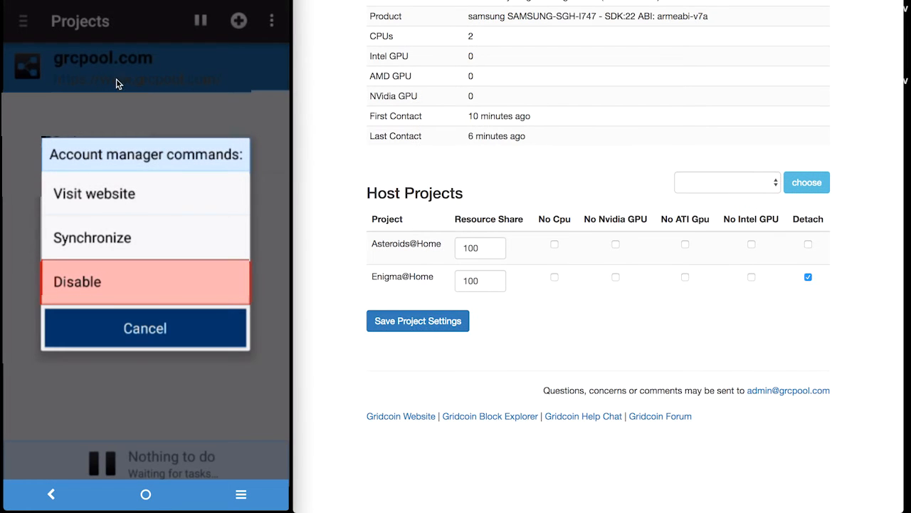
- Synchronize with the grcpool.com account manager and switch to the attached Projects list
left_click(145, 282)
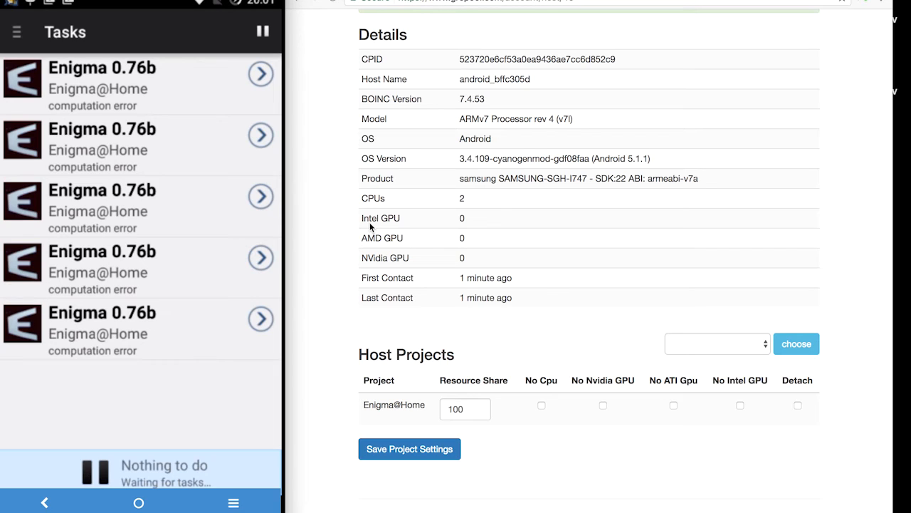
mouse_move(235, 120)
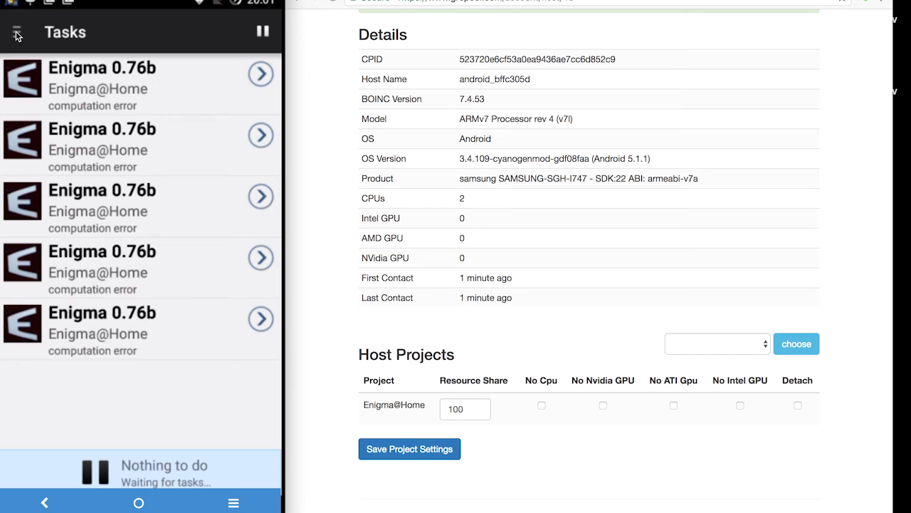
left_click(15, 33)
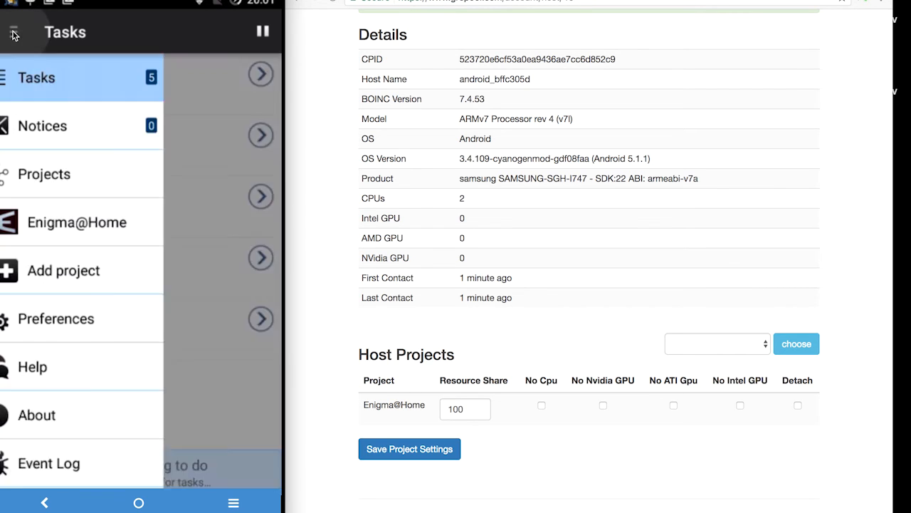
left_click(44, 174)
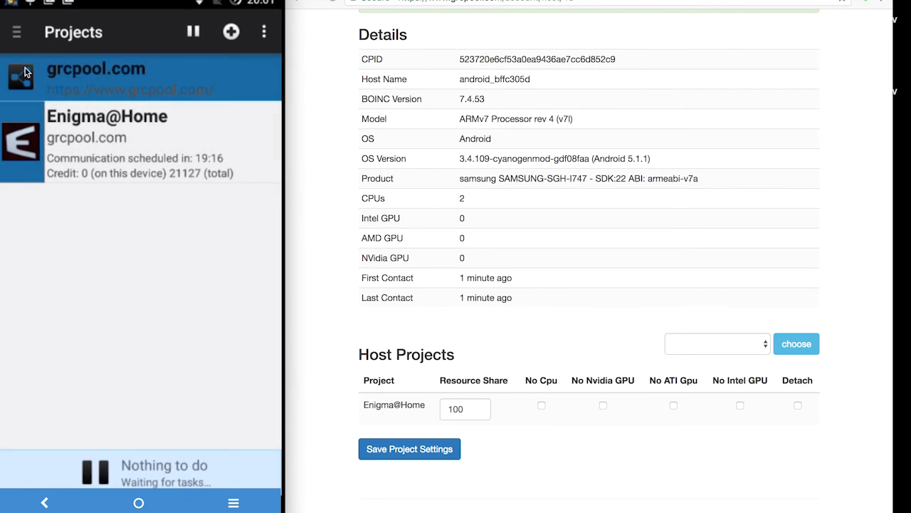
mouse_move(390, 335)
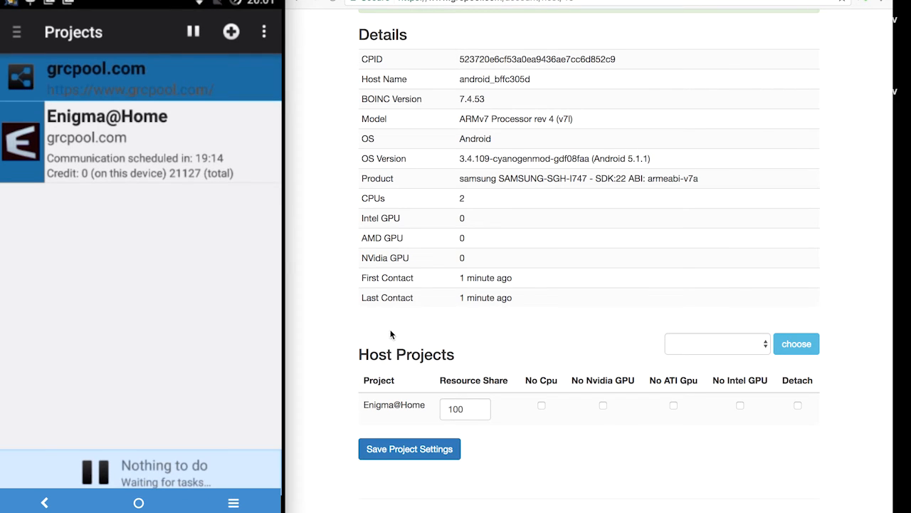
- Add Asteroids@Home to the host, mark Enigma@Home for detaching, and save the project settings
left_click(718, 343)
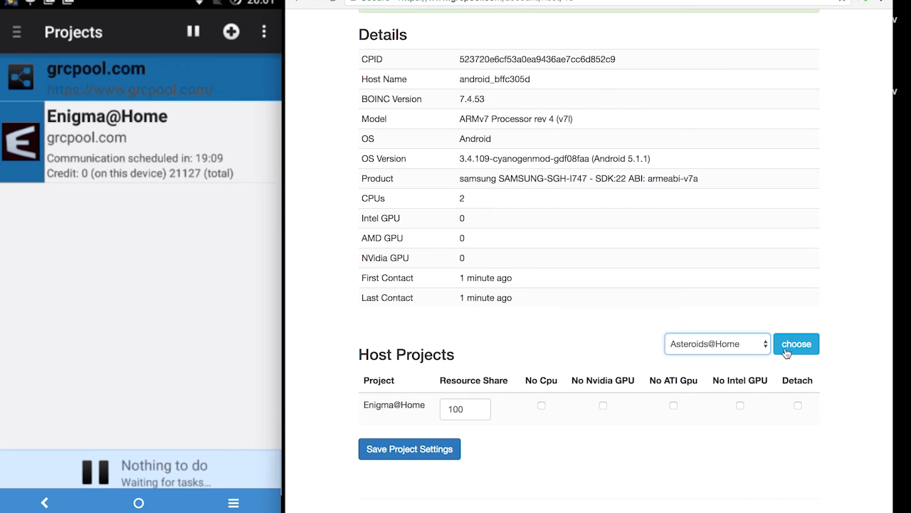
left_click(796, 344)
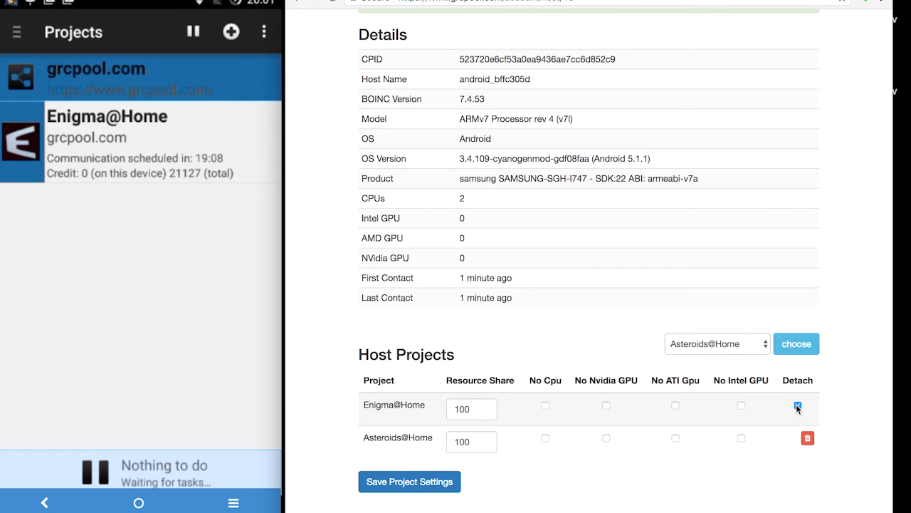
left_click(797, 405)
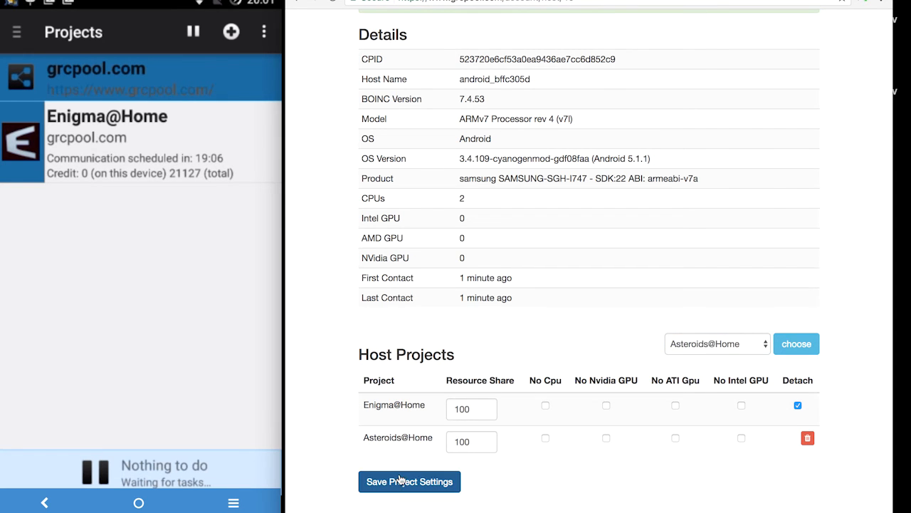
left_click(409, 481)
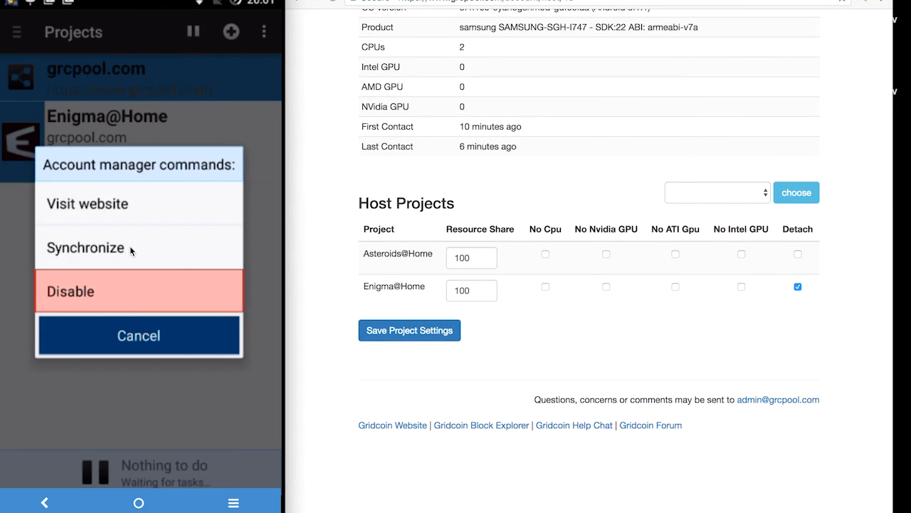
- Synchronize with grcpool.com so Asteroids@home replaces Enigma@Home
left_click(138, 336)
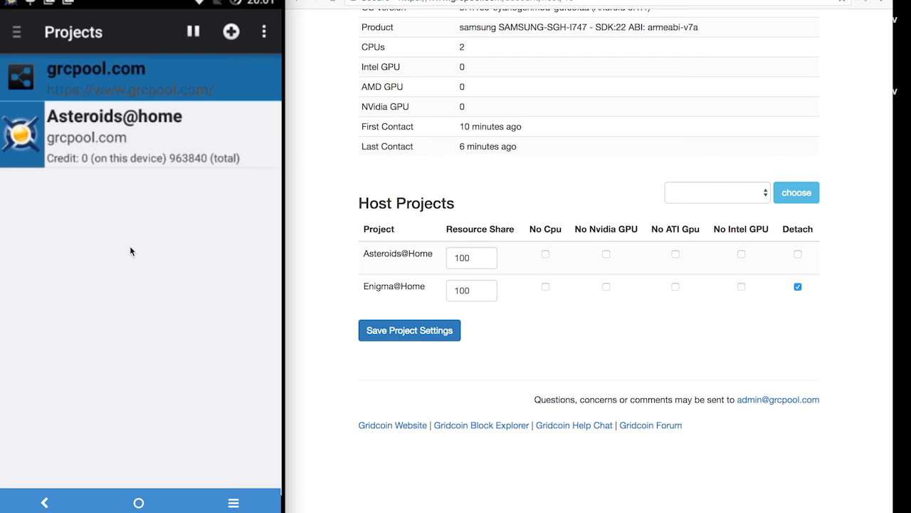
mouse_move(16, 32)
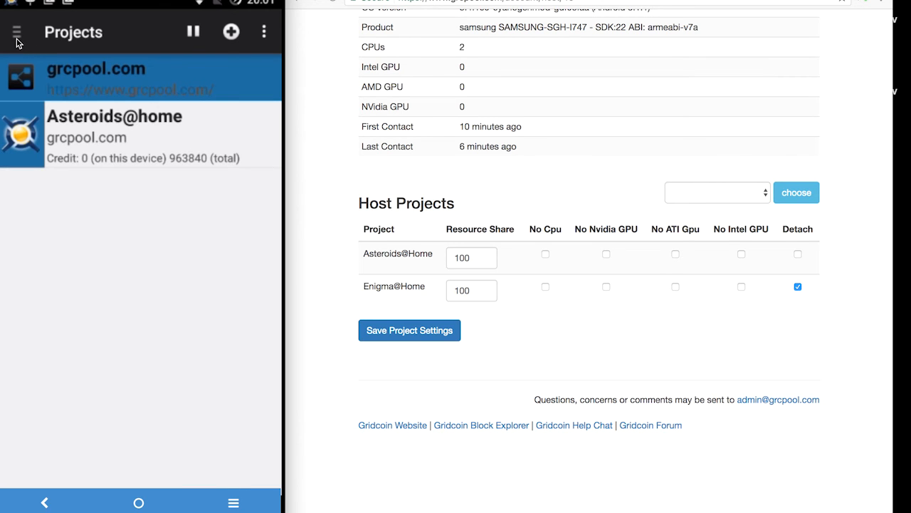